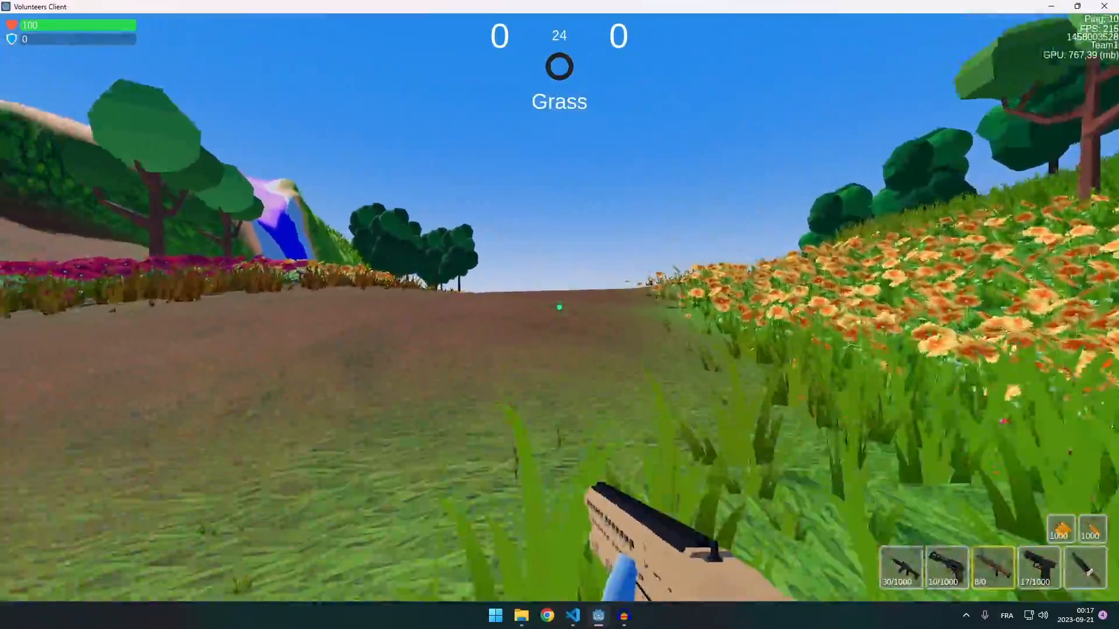
pyautogui.moveTo(559, 307)
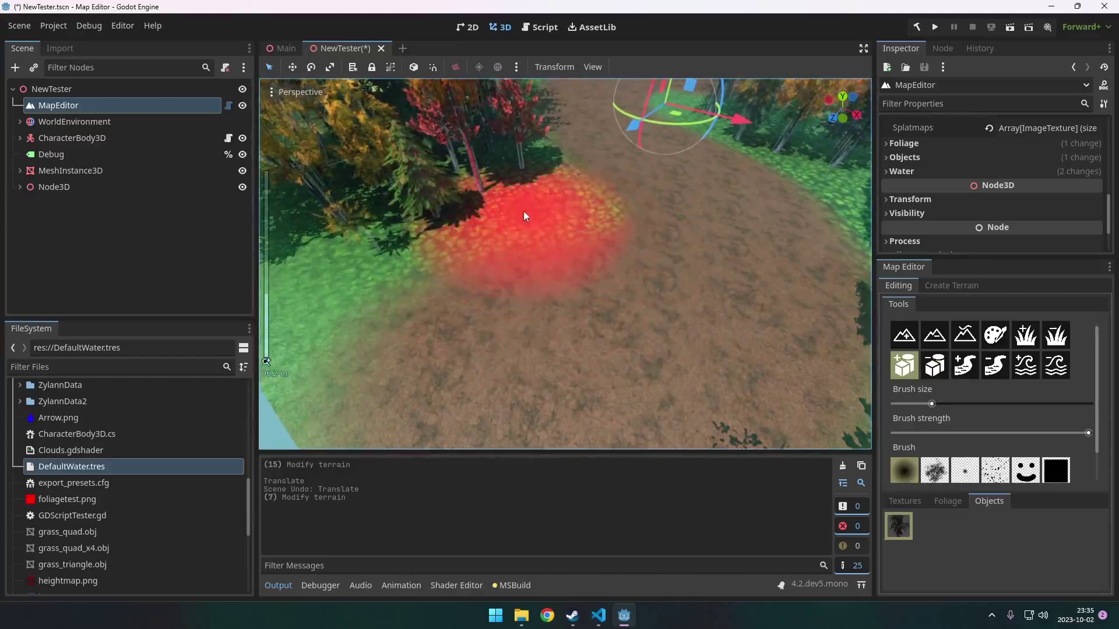
# - Select a terrain tool in the Map Editor dock to repaint around the dirt path
pyautogui.click(934, 27)
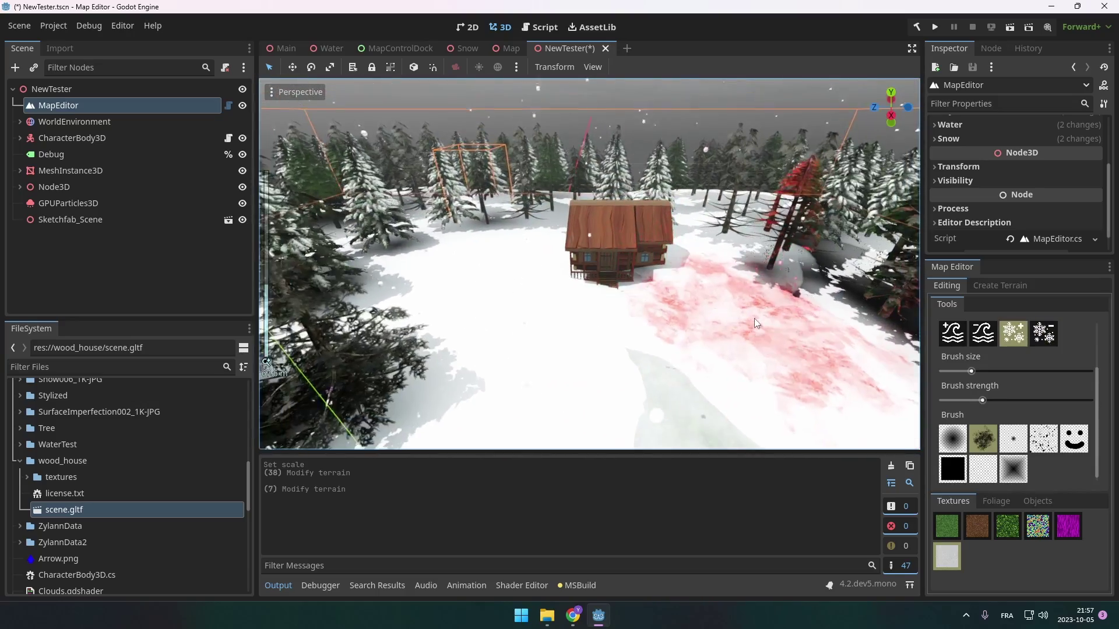
pyautogui.click(932, 26)
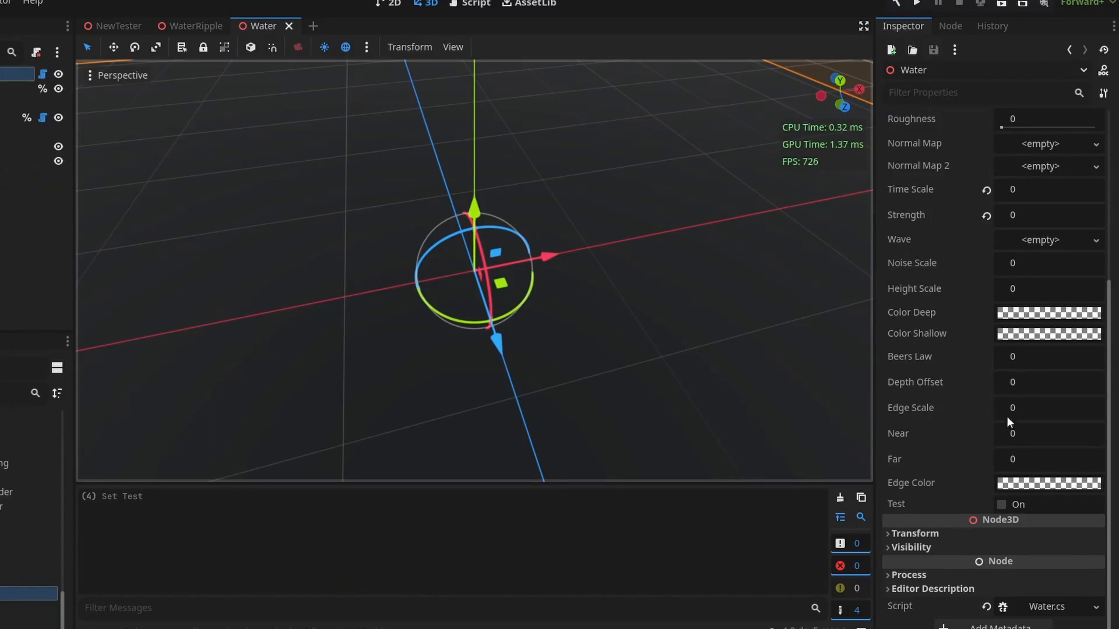
# - Make a final adjustment to the Water node's properties in the Inspector
pyautogui.click(1002, 504)
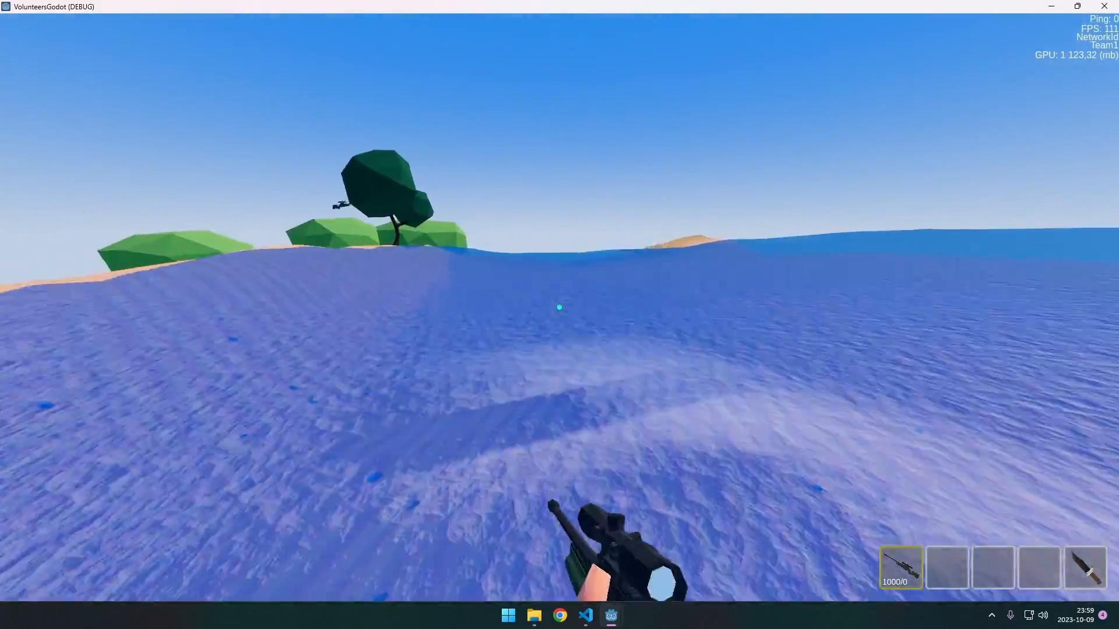
pyautogui.moveTo(559, 308)
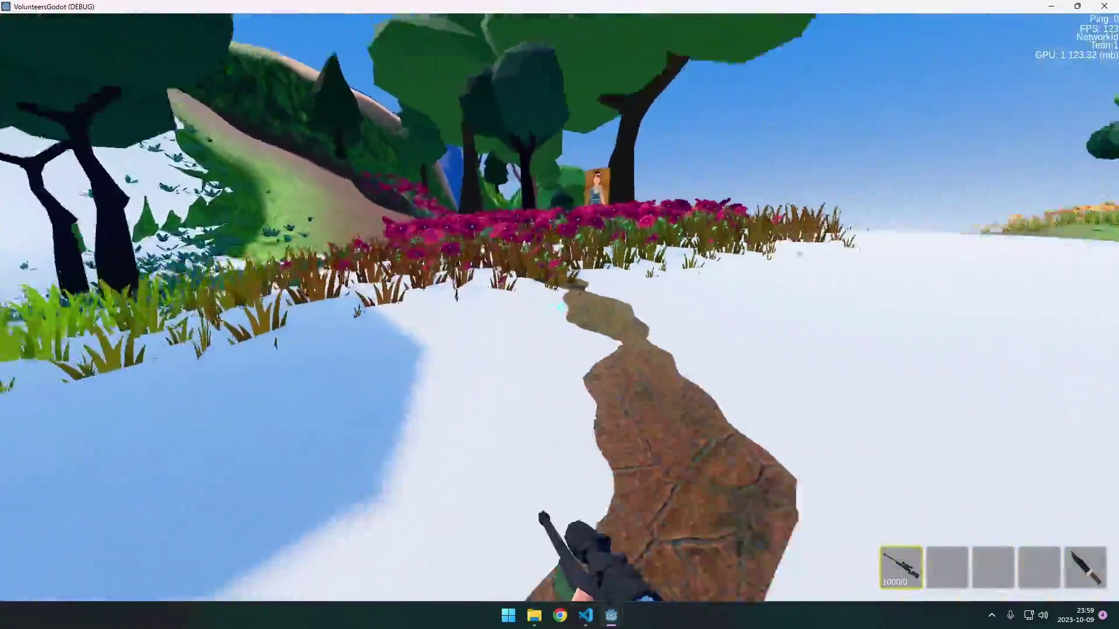
pyautogui.moveTo(559, 308)
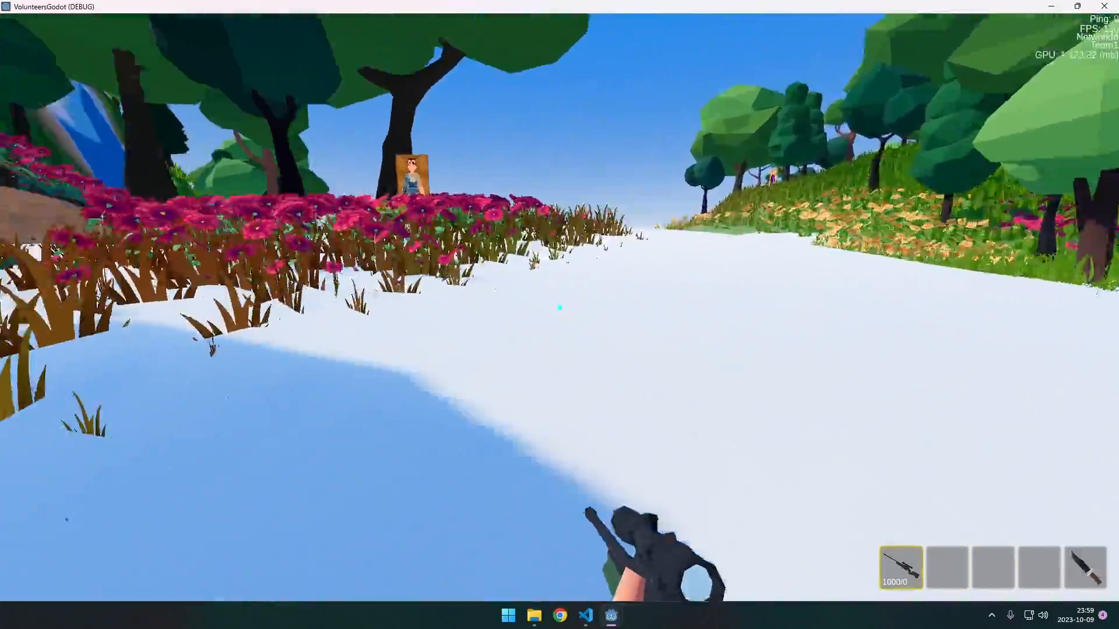
pyautogui.moveTo(559, 308)
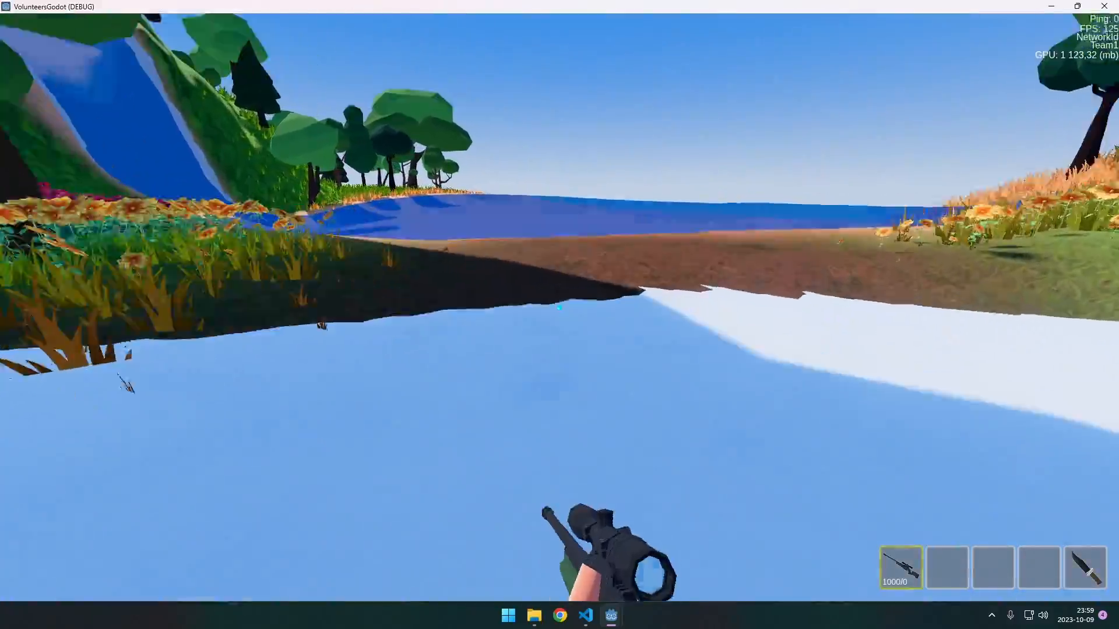
pyautogui.moveTo(559, 307)
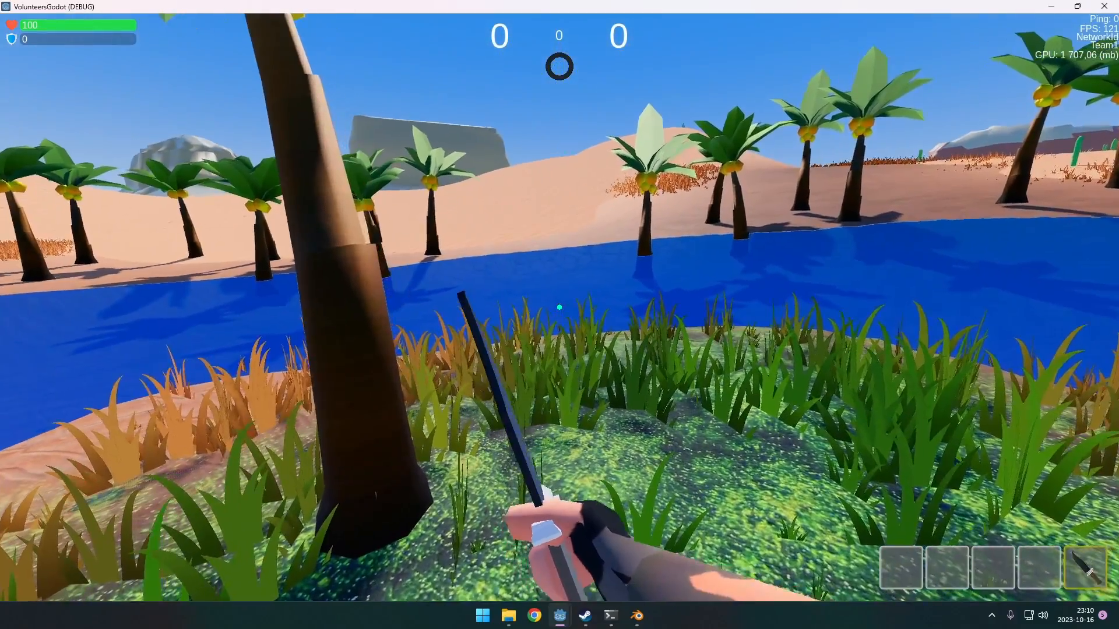
pyautogui.moveTo(559, 307)
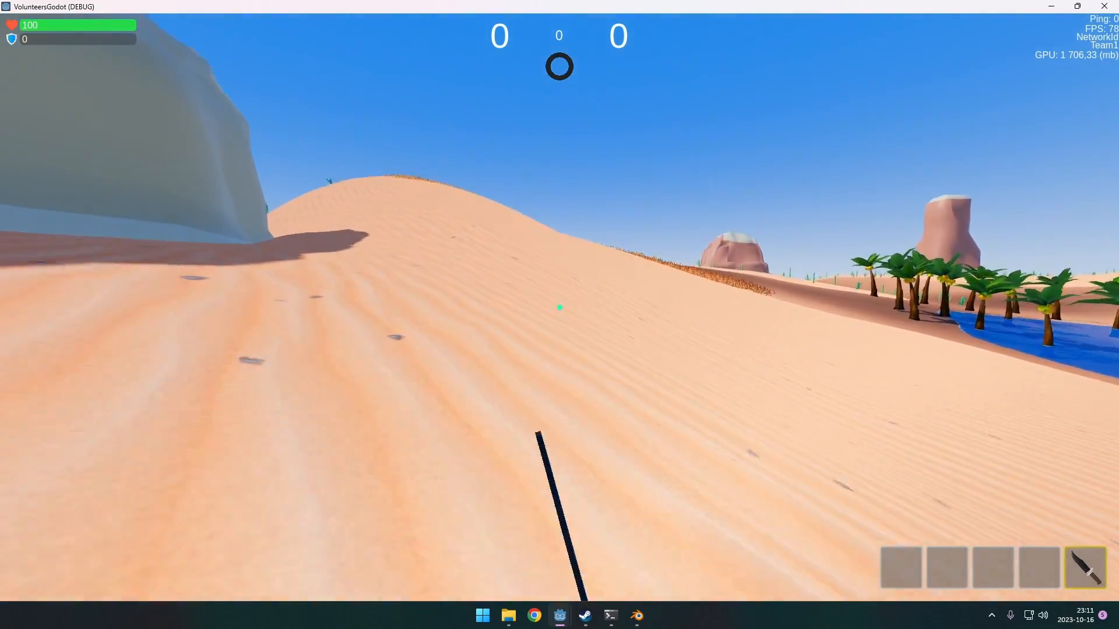
pyautogui.moveTo(559, 307)
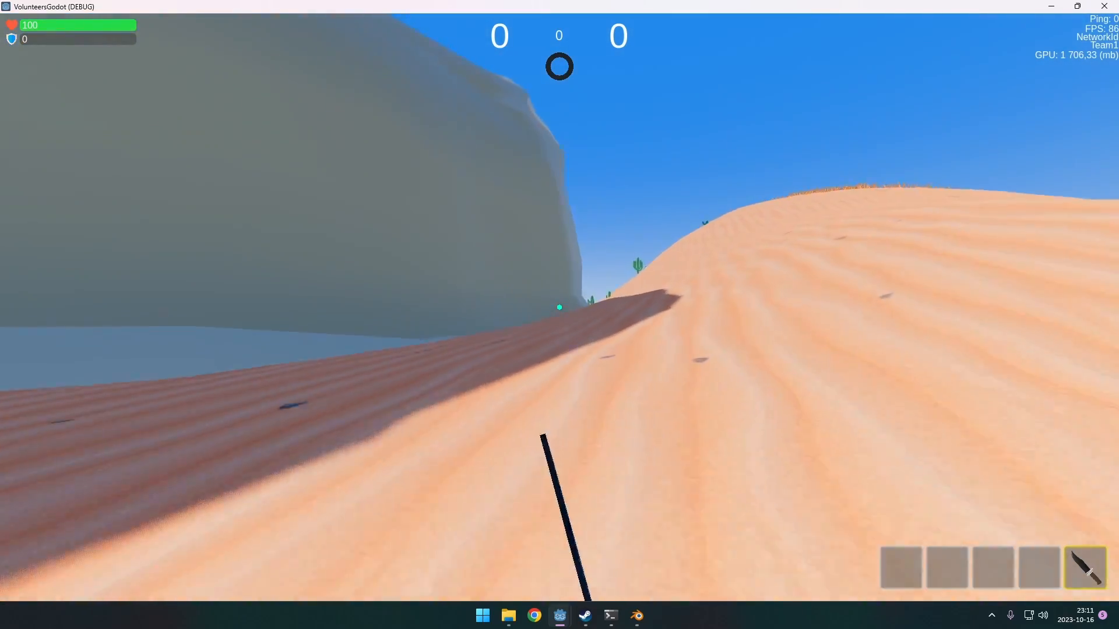
pyautogui.moveTo(560, 307)
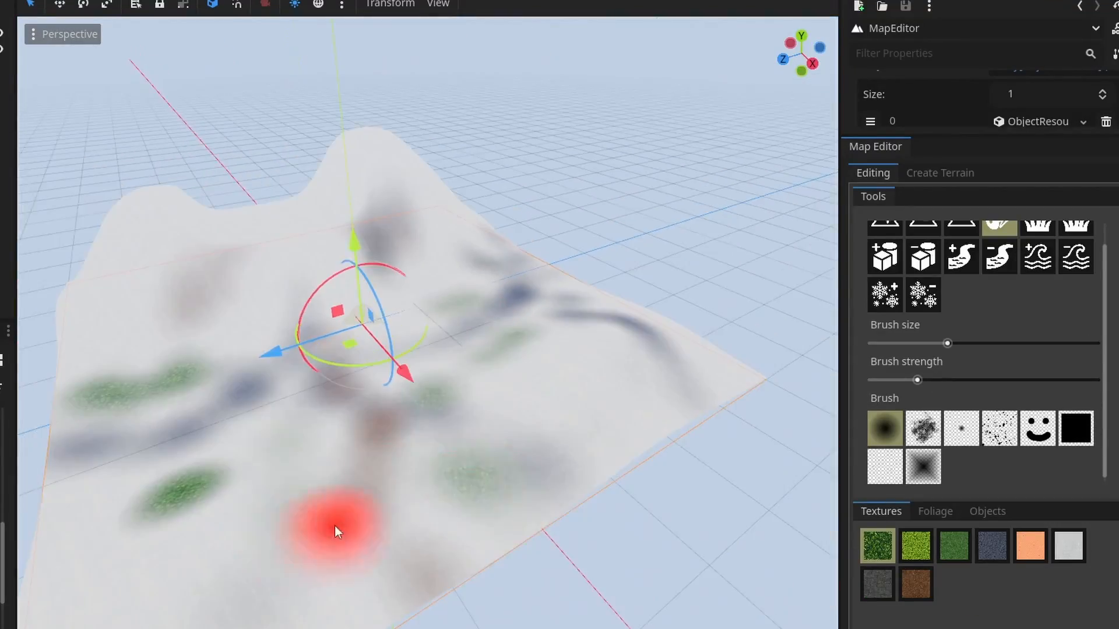
# - Switch to foliage painting and paint grass onto the snow terrain
pyautogui.click(935, 511)
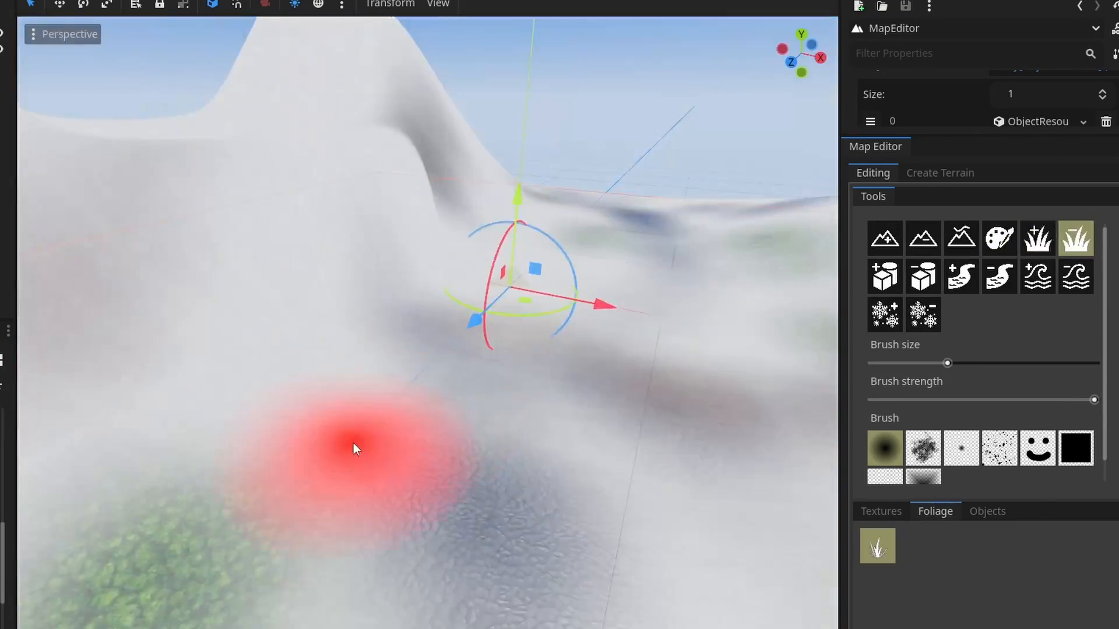
pyautogui.click(988, 511)
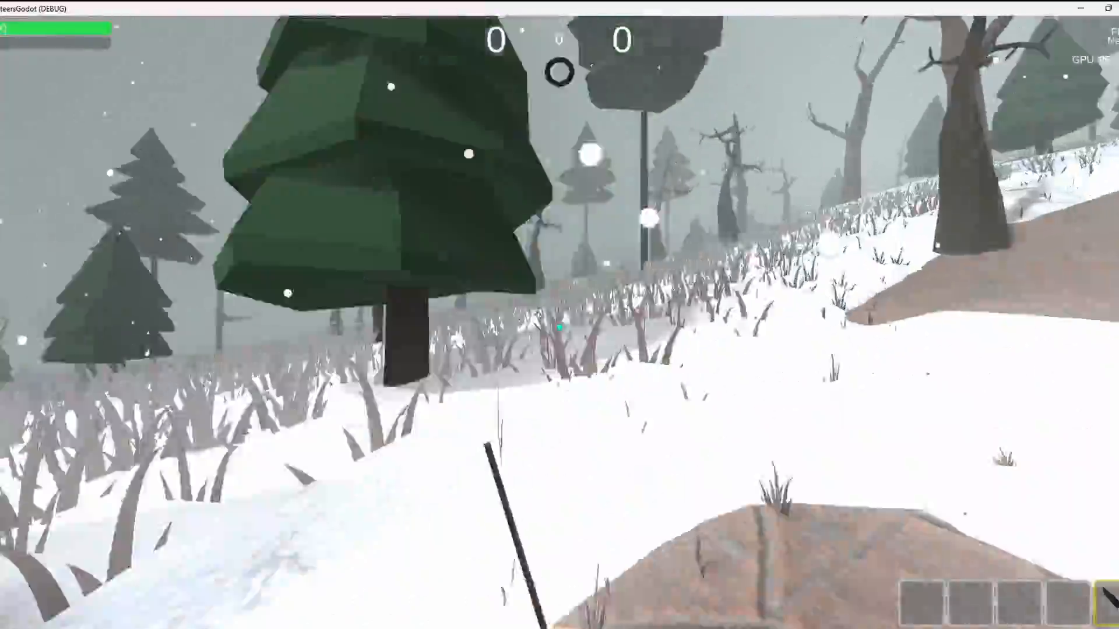
pyautogui.moveTo(559, 328)
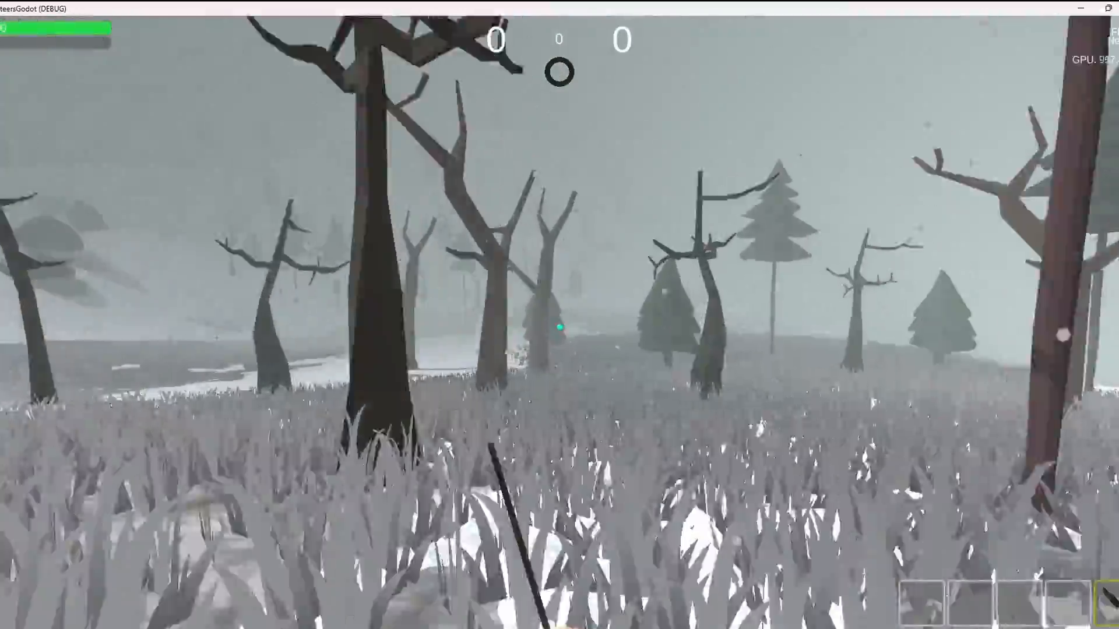
pyautogui.moveTo(559, 315)
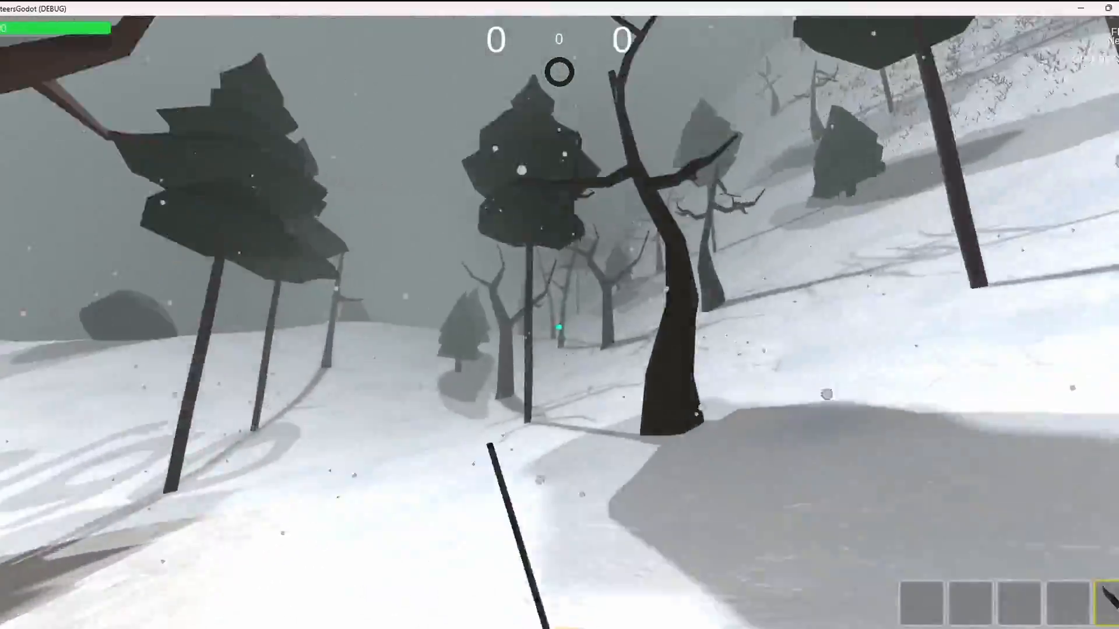
pyautogui.moveTo(560, 315)
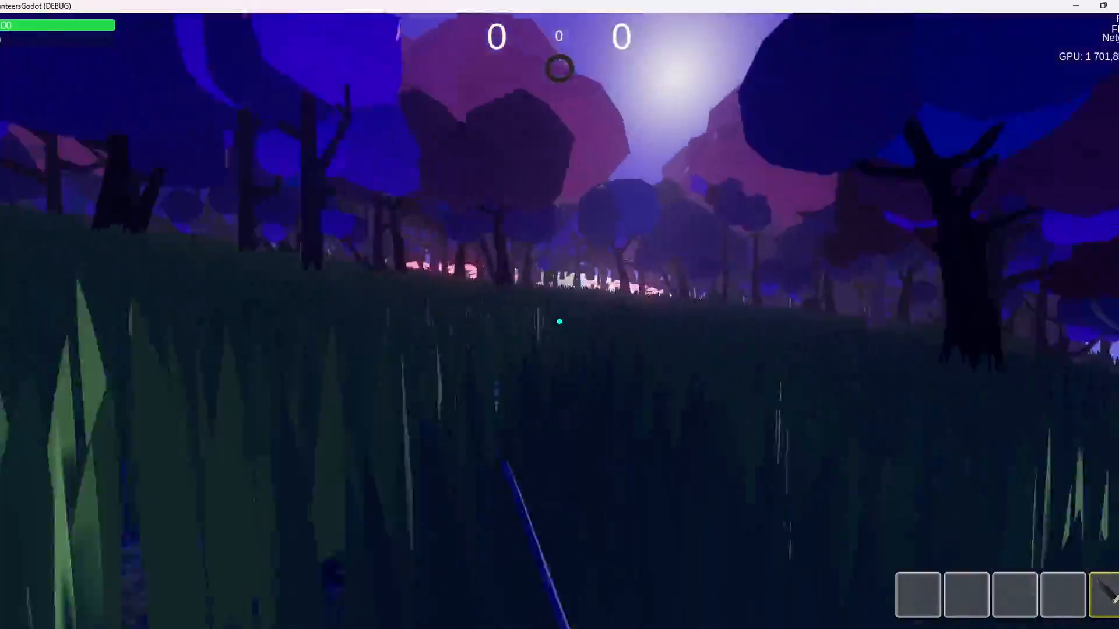
pyautogui.moveTo(559, 320)
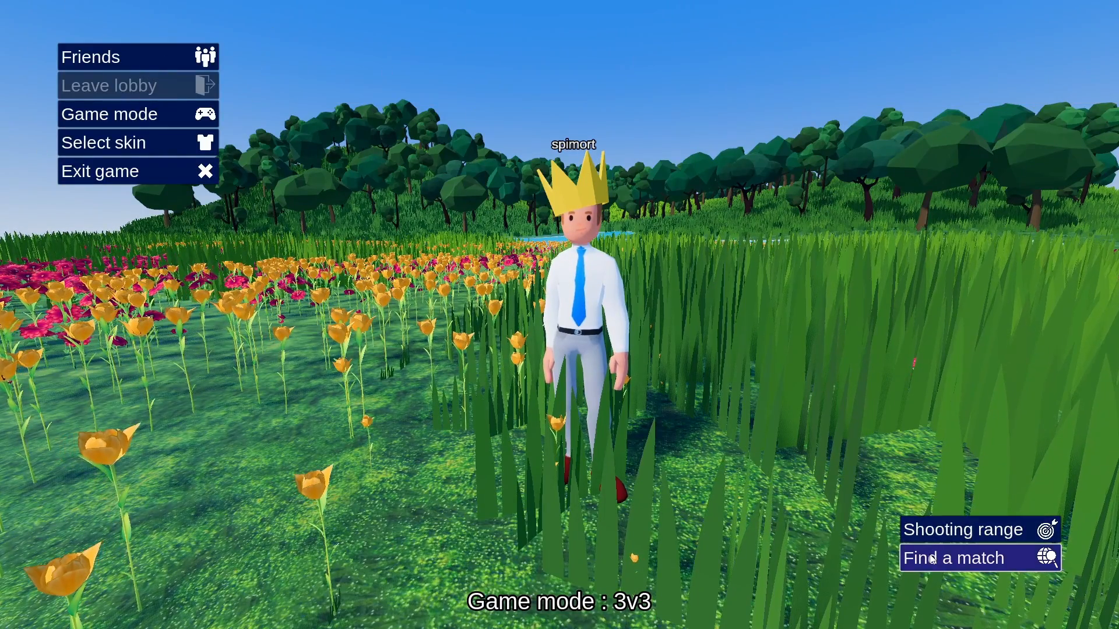
# - Search for a 3v3 match, then aim and fire the rifle in the shooting range
pyautogui.click(954, 558)
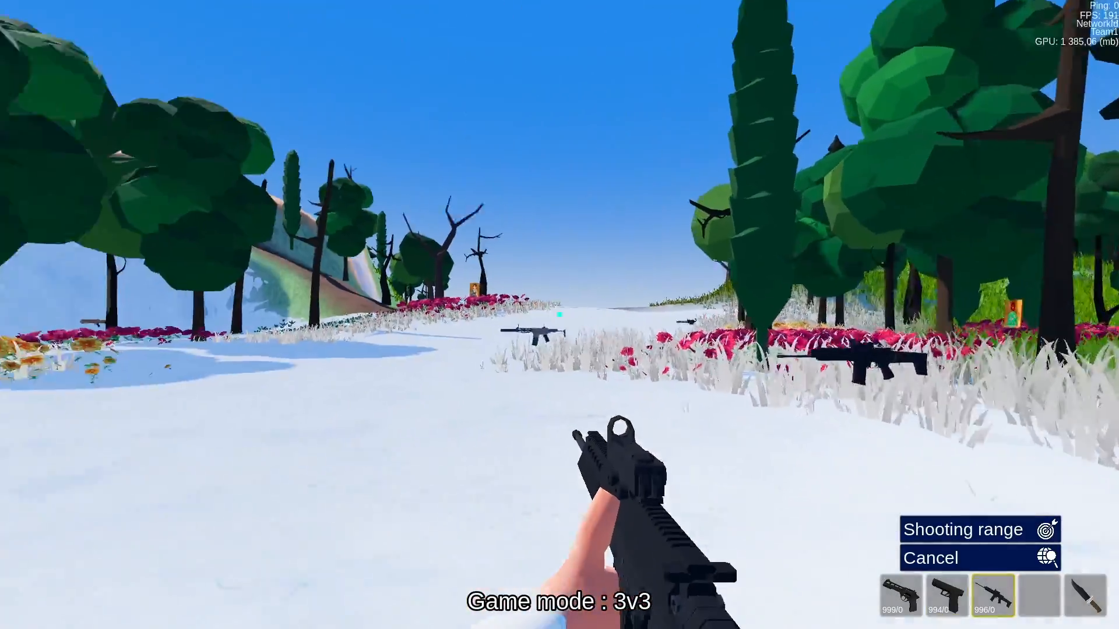
pyautogui.rightClick(560, 315)
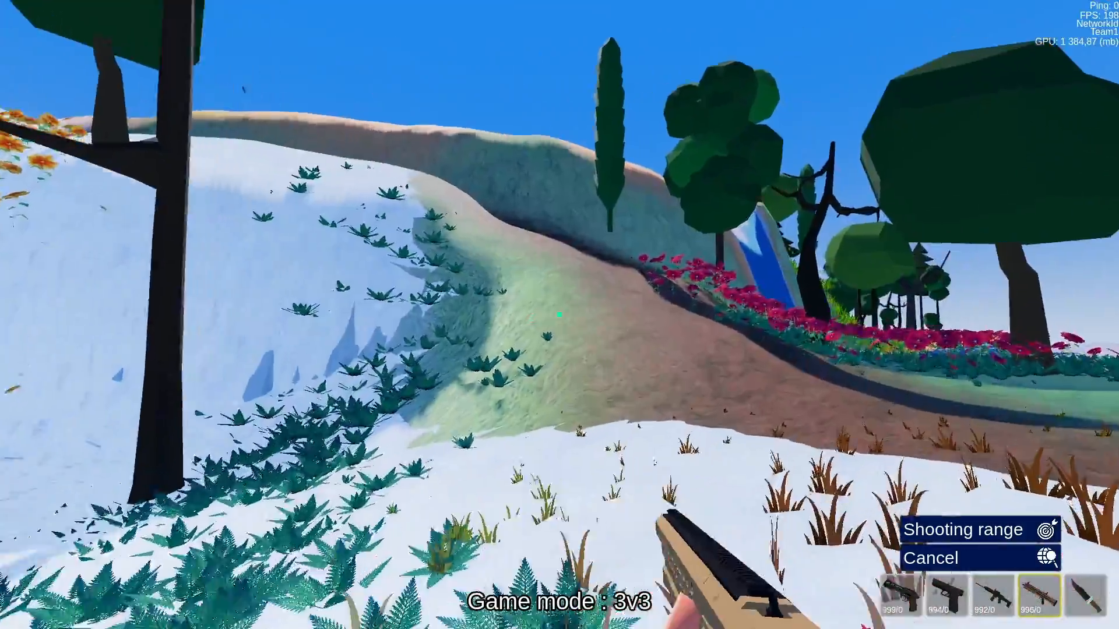
pyautogui.click(967, 530)
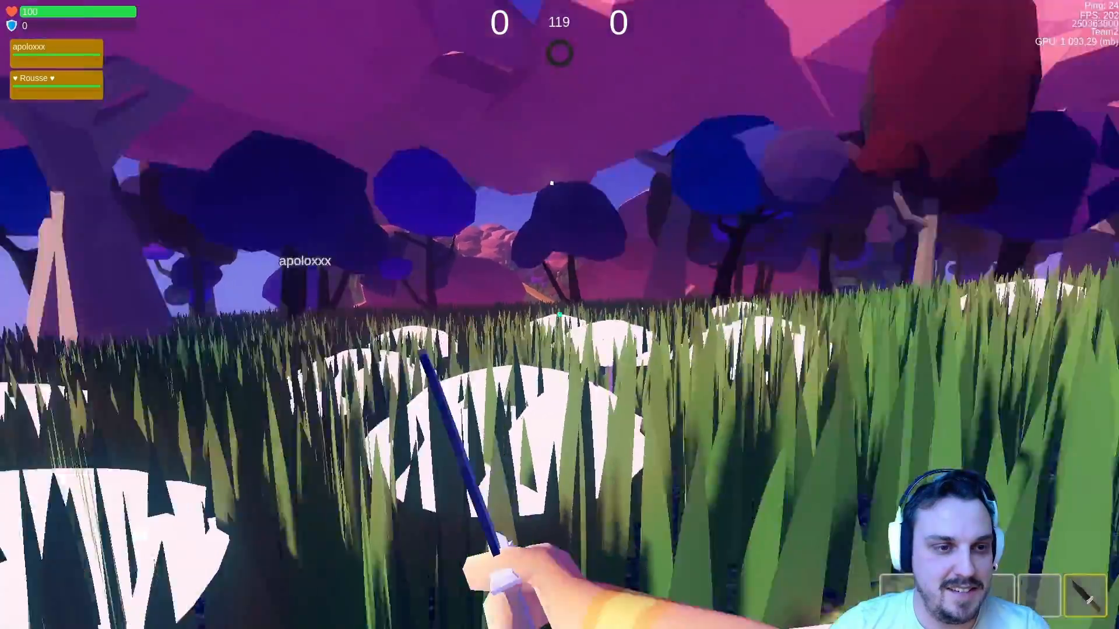